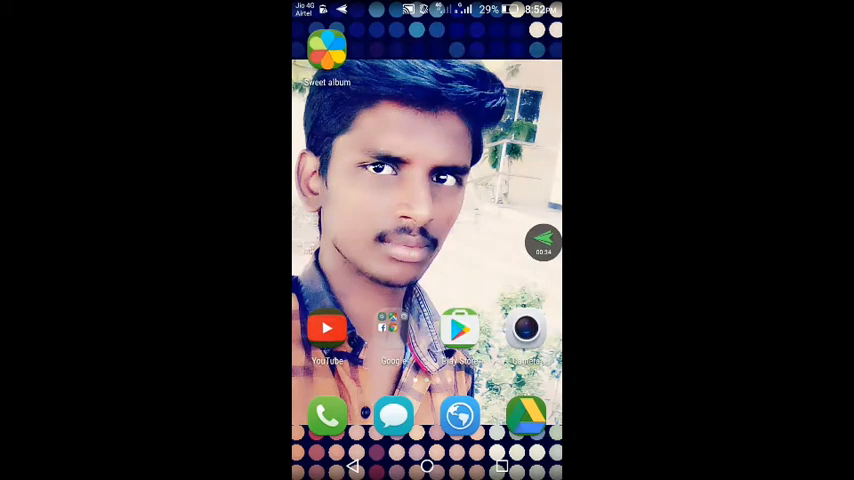
Search Google Play for 'photomath' and choose the Photomath – Camera Calculator result
{"action": "left_click", "coordinate": [460, 328]}
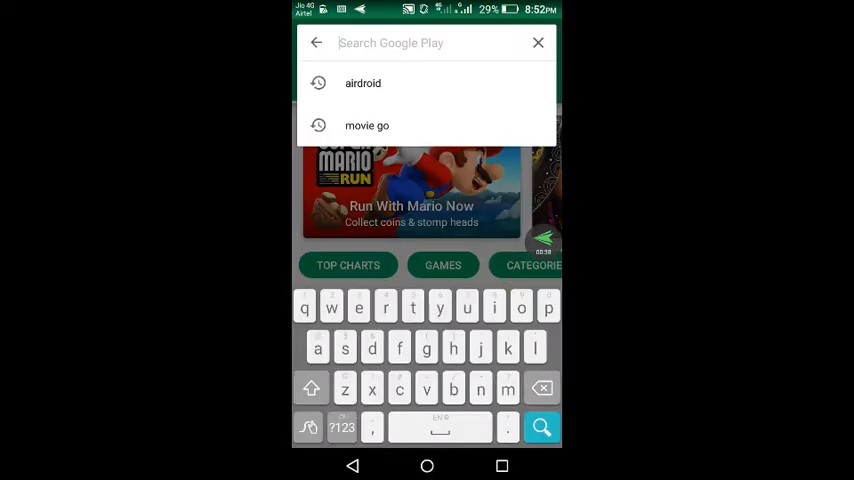
{"action": "type", "text": "phy"}
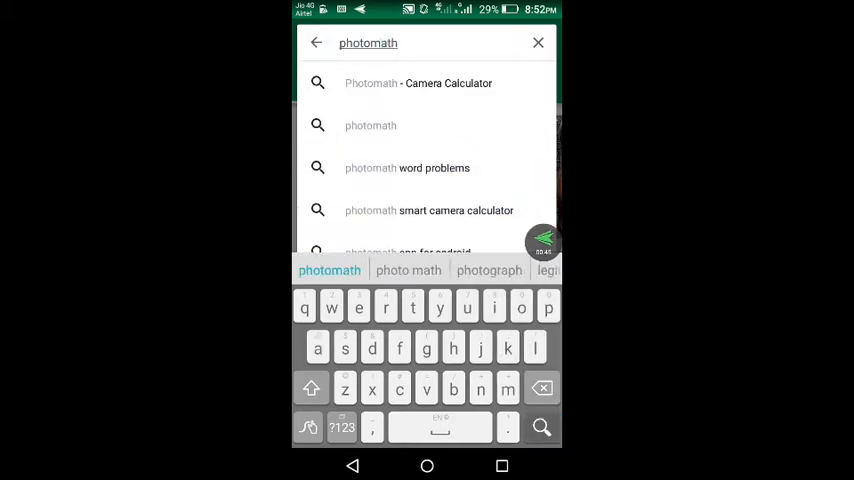
{"action": "left_click", "coordinate": [418, 84]}
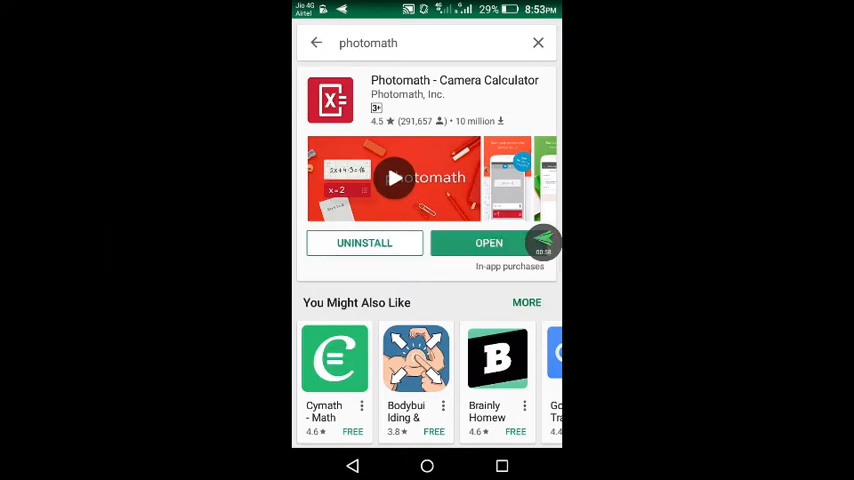
Launch Photomath, scan the handwritten text, then switch to the manual equation keyboard
{"action": "left_click", "coordinate": [488, 242]}
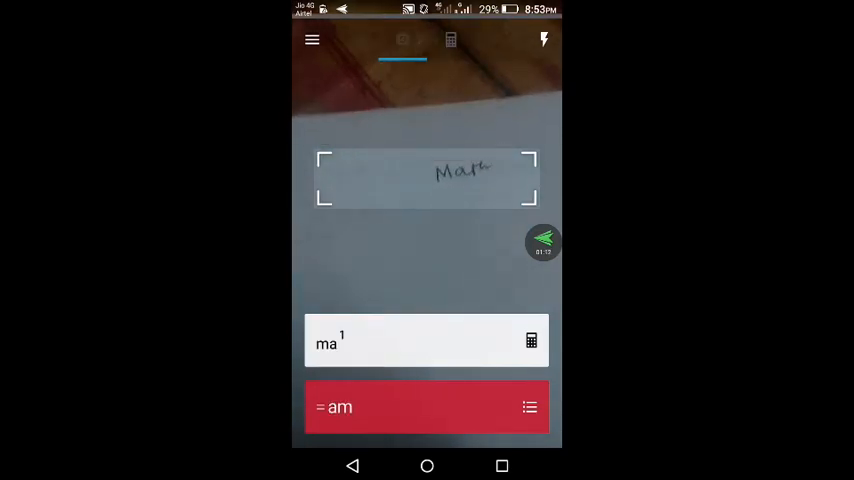
{"action": "left_click", "coordinate": [450, 40]}
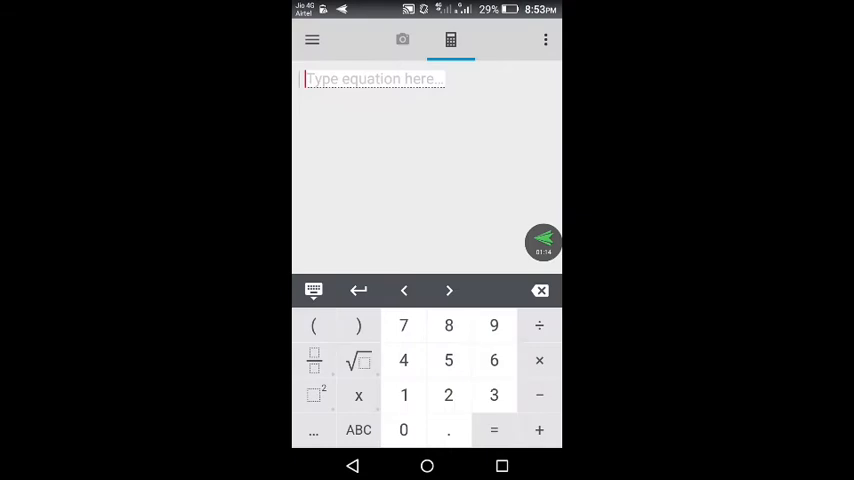
Leave Photomath and return to the phone's home screen
{"action": "left_click", "coordinate": [402, 40]}
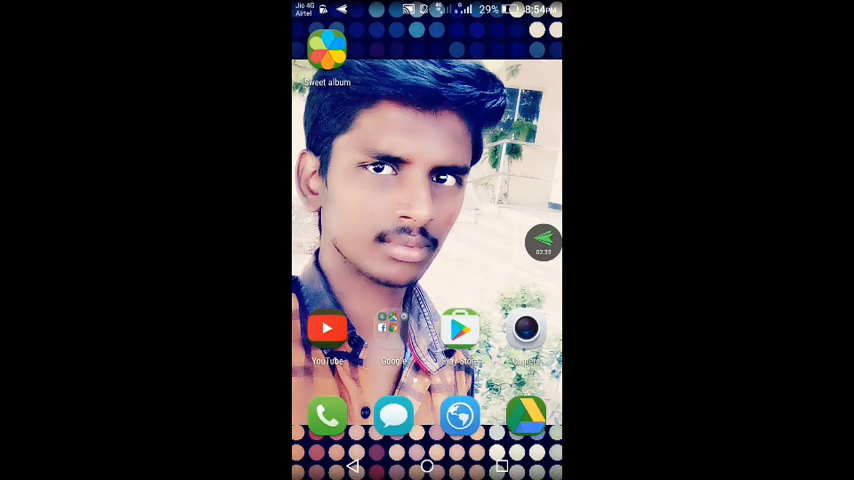
{"action": "left_click", "coordinate": [544, 242]}
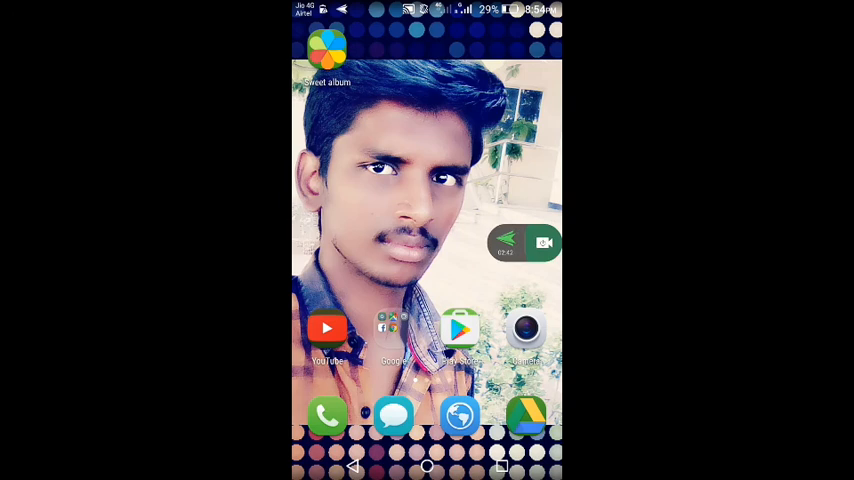